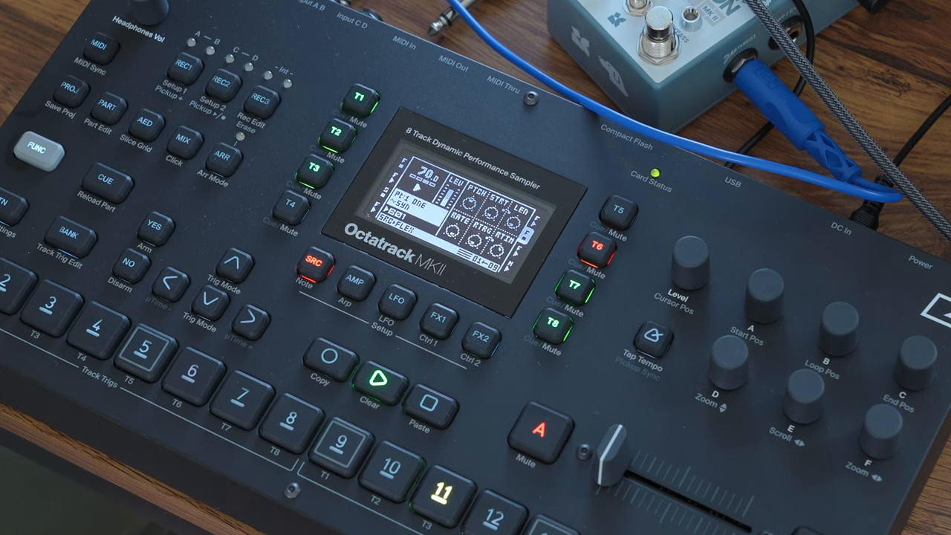
- Stop the playing pattern before placing the snare trigs on steps 5 and 12
{"action": "left_click", "coordinate": [142, 349]}
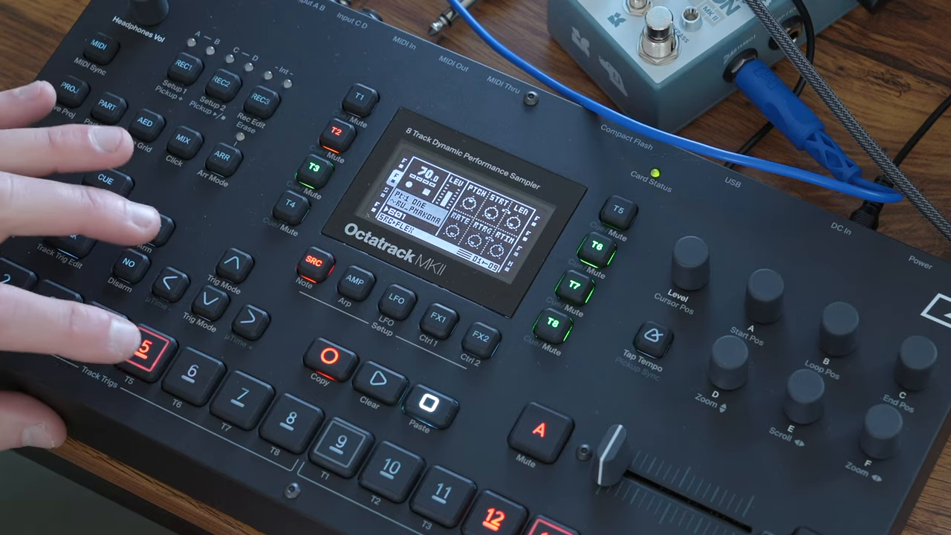
- Select the track and add a snare trig on step 9 in grid recording
{"action": "left_click", "coordinate": [39, 152]}
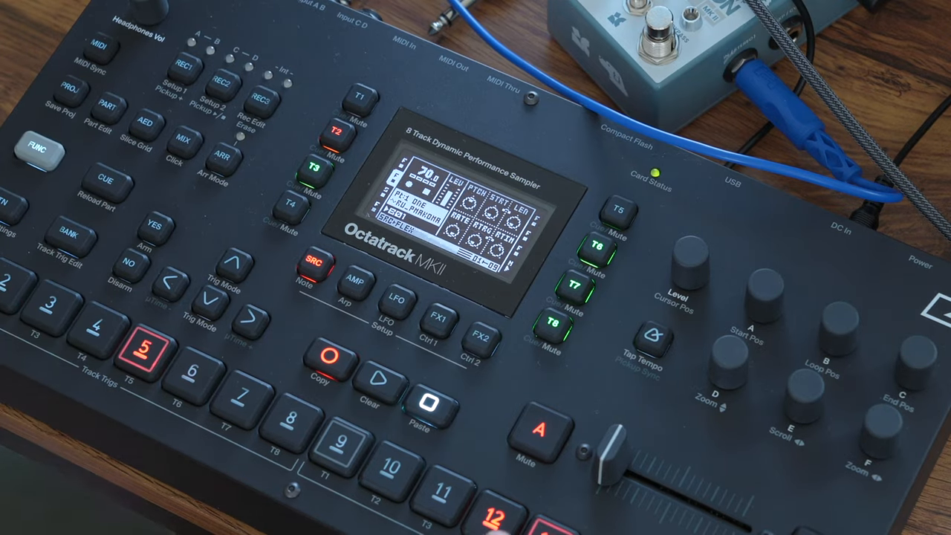
{"action": "left_click", "coordinate": [290, 416]}
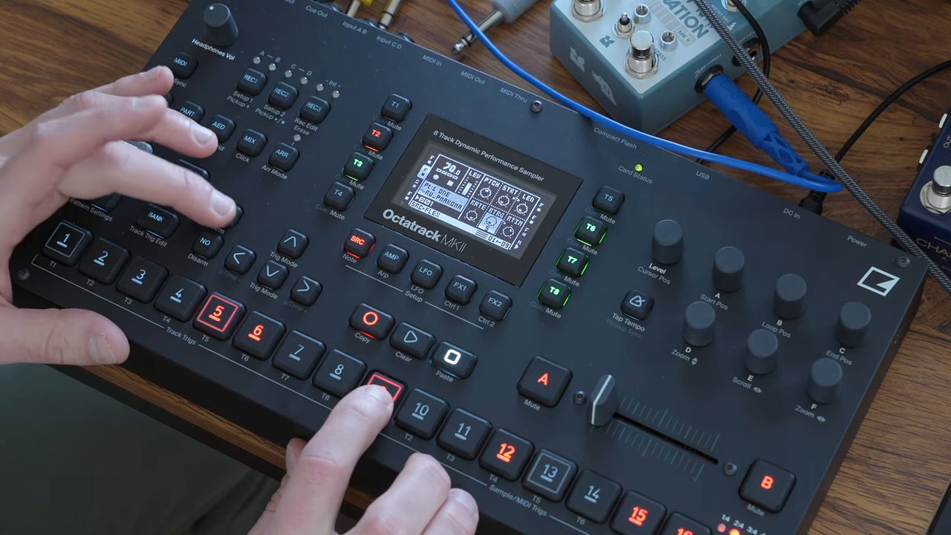
{"action": "left_click", "coordinate": [379, 387]}
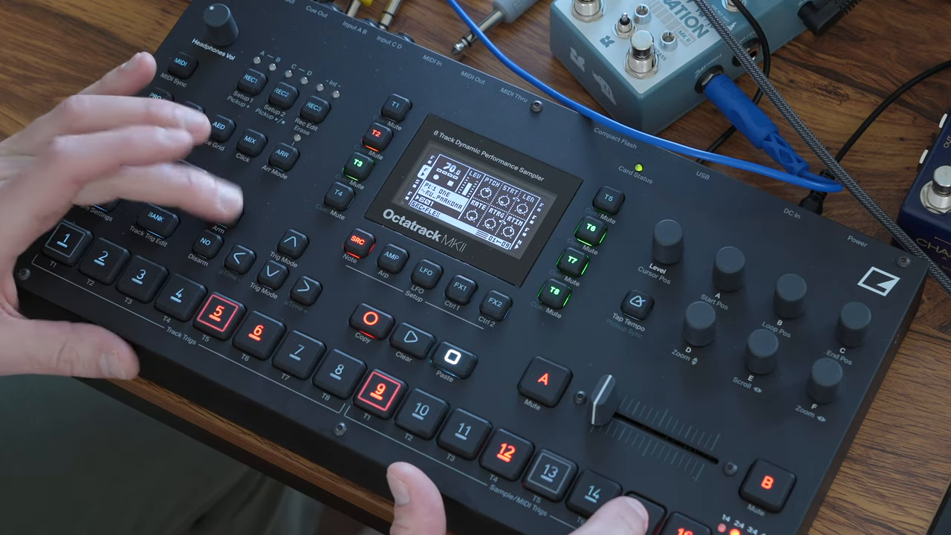